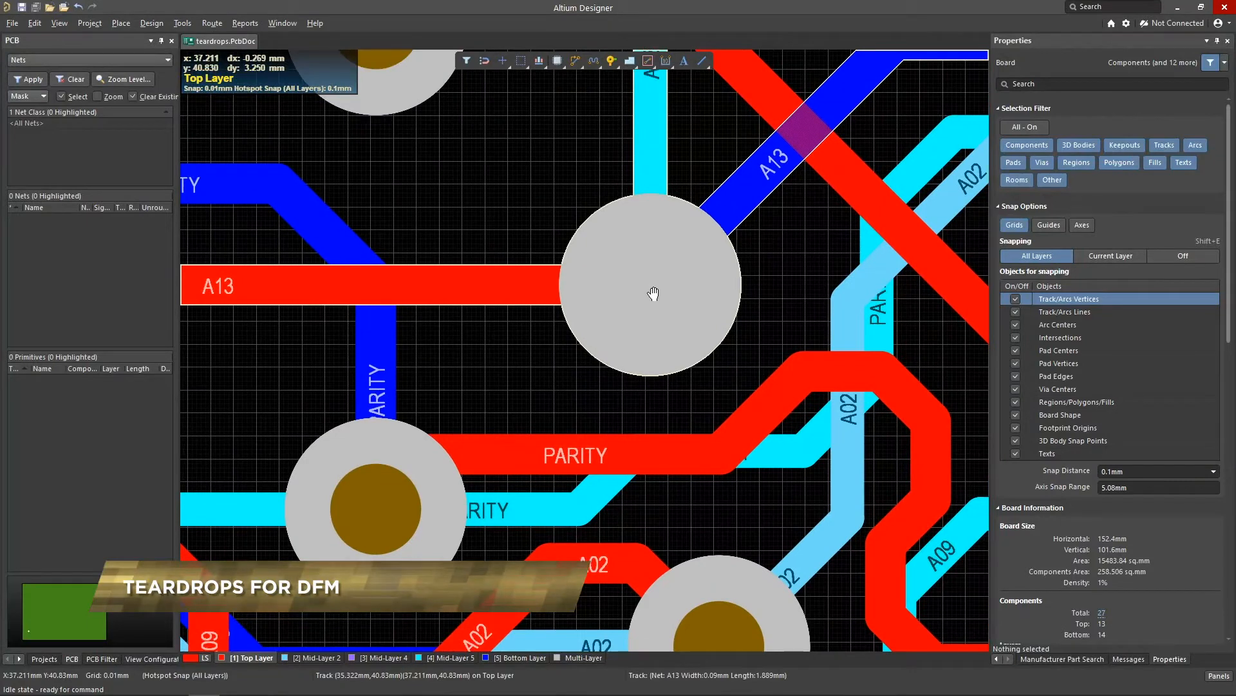
Add curved teardrops to all via and through-hole pad connections via Tools > Teardrops.
{"action": "left_click", "coordinate": [650, 290]}
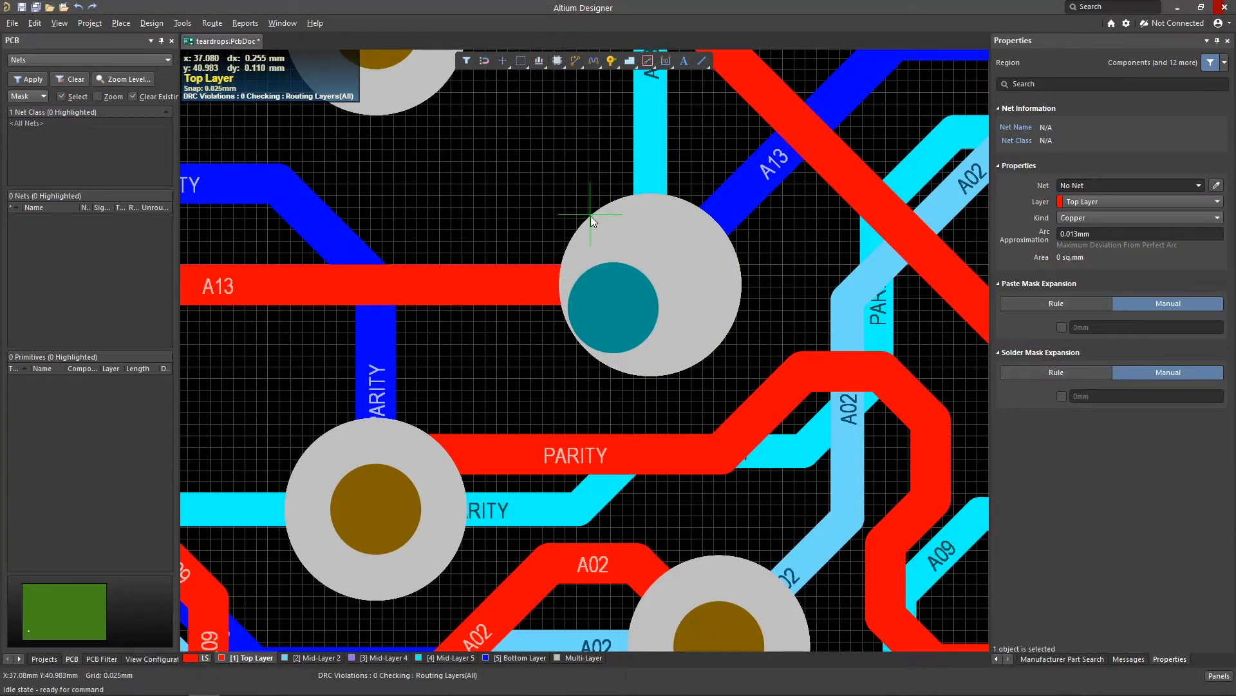
{"action": "mouse_move", "coordinate": [592, 363]}
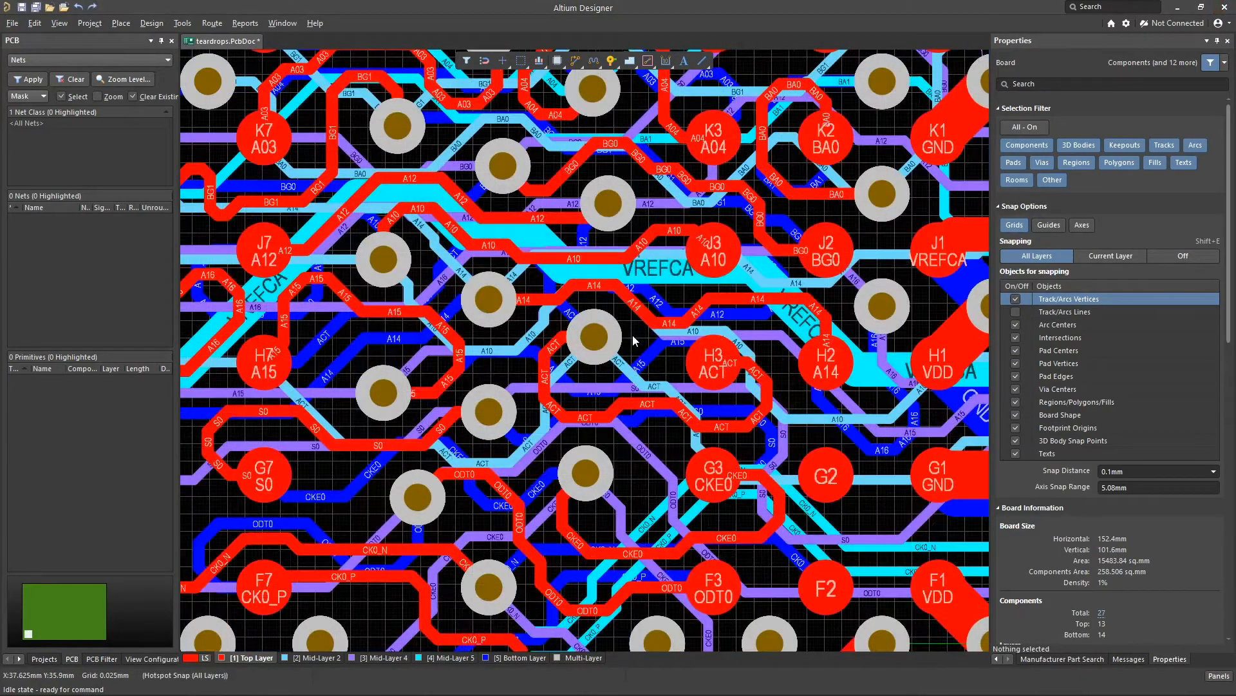
{"action": "left_click", "coordinate": [181, 23]}
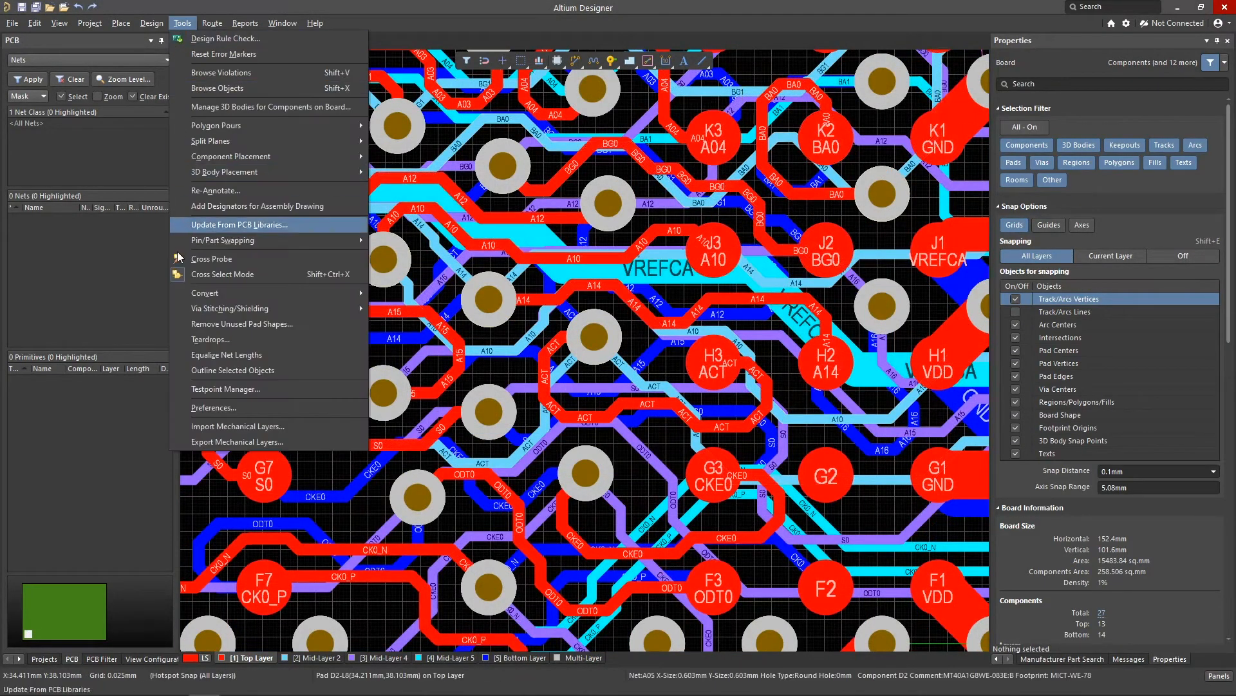
{"action": "left_click", "coordinate": [210, 339]}
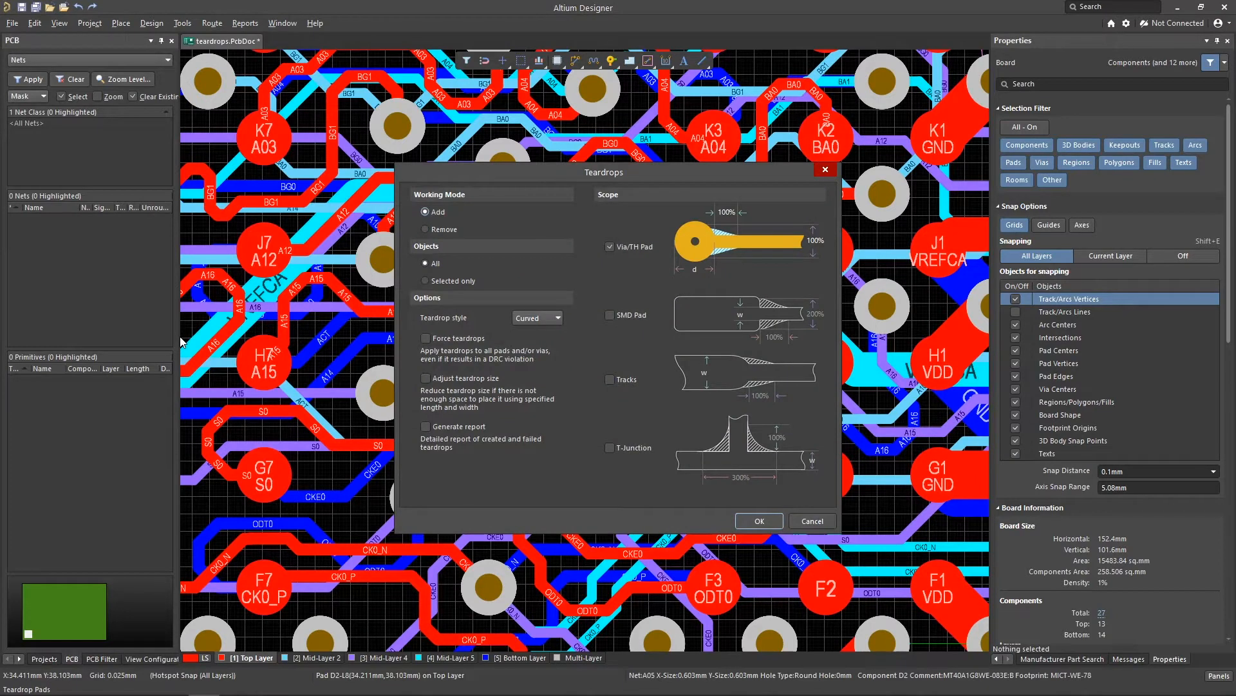
{"action": "mouse_move", "coordinate": [628, 497]}
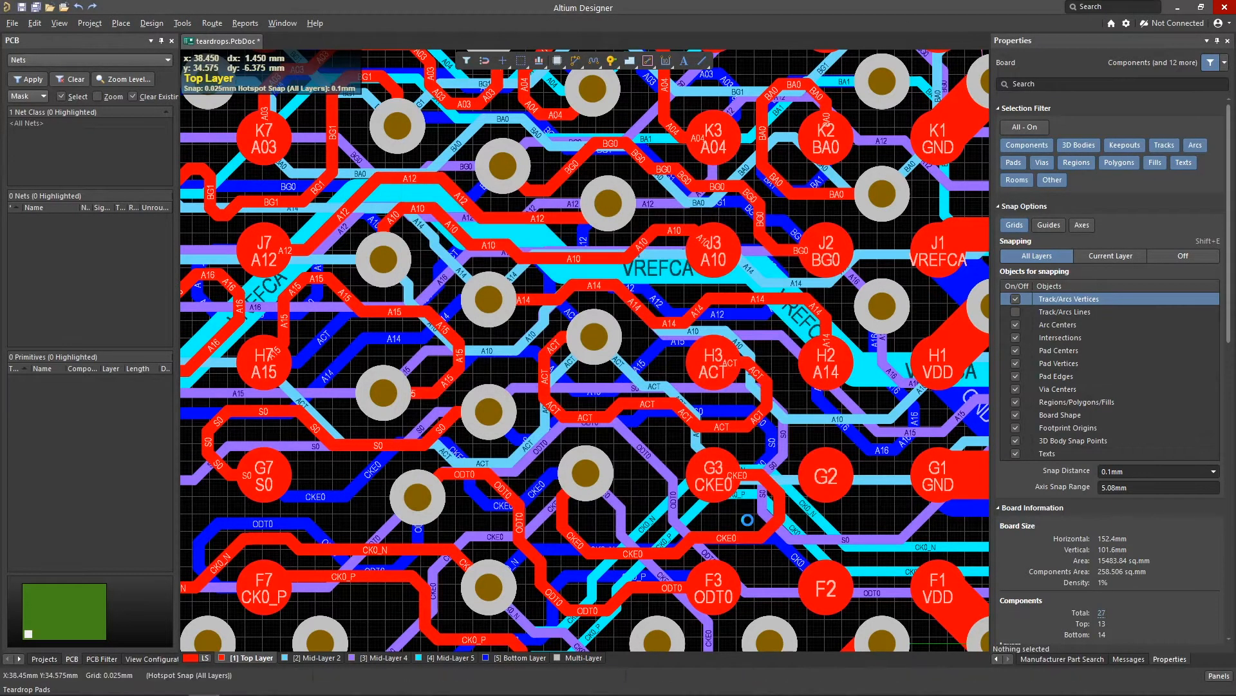
Switch the view to Mid-Layer 2 to inspect the widened trace connections.
{"action": "left_click", "coordinate": [315, 657]}
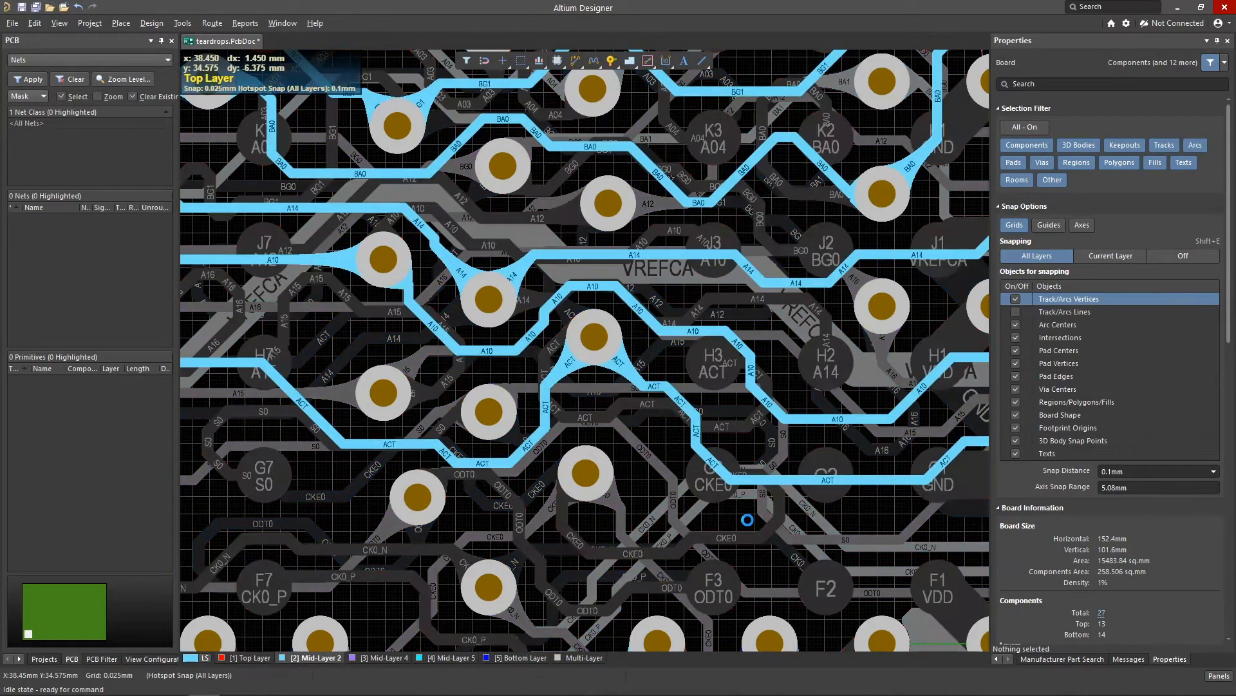
{"action": "left_click", "coordinate": [522, 657]}
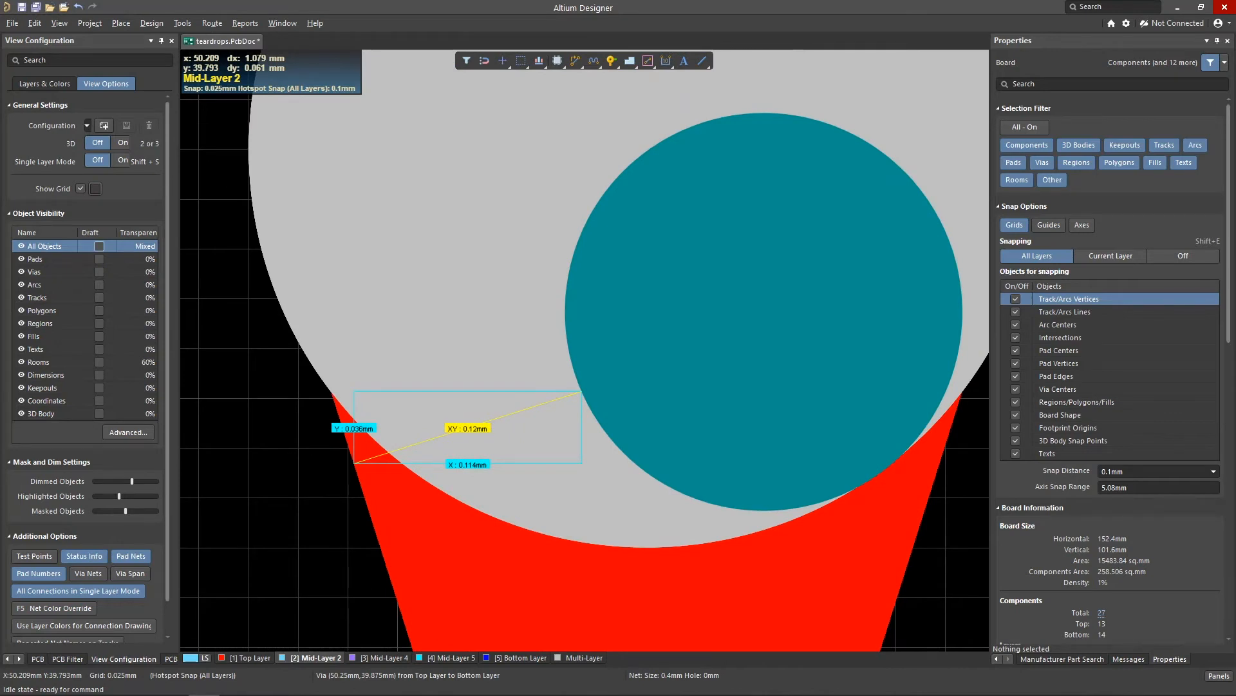
{"action": "mouse_move", "coordinate": [616, 186]}
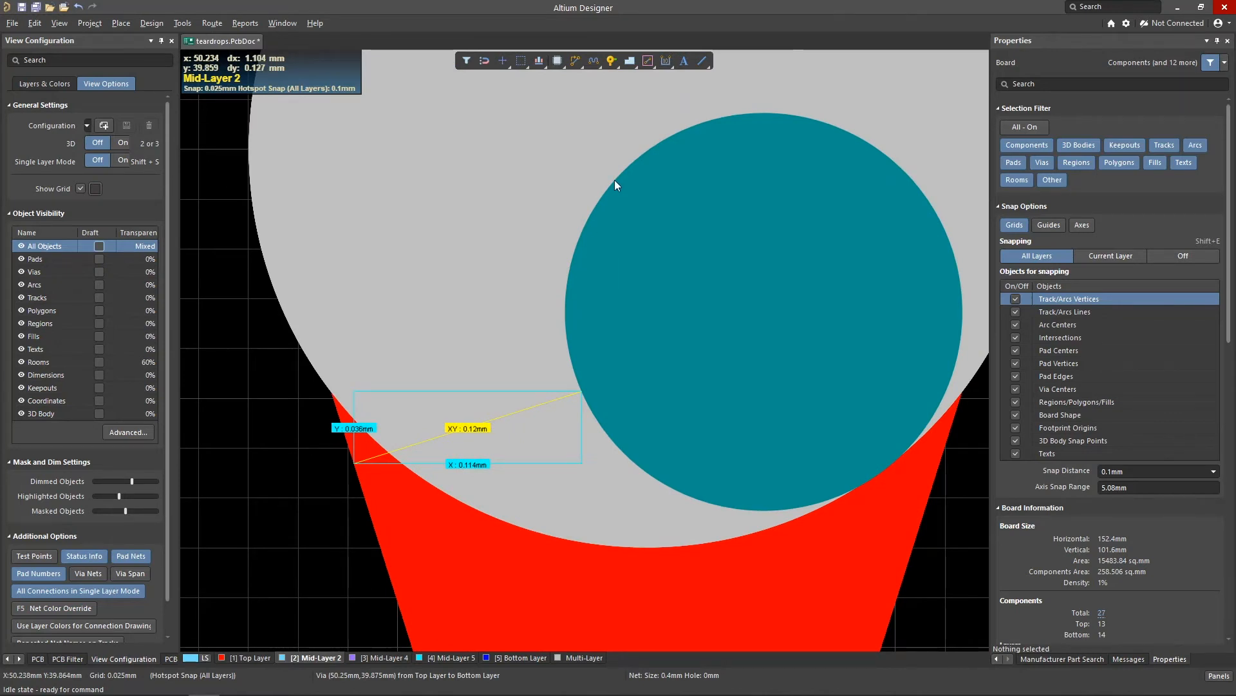